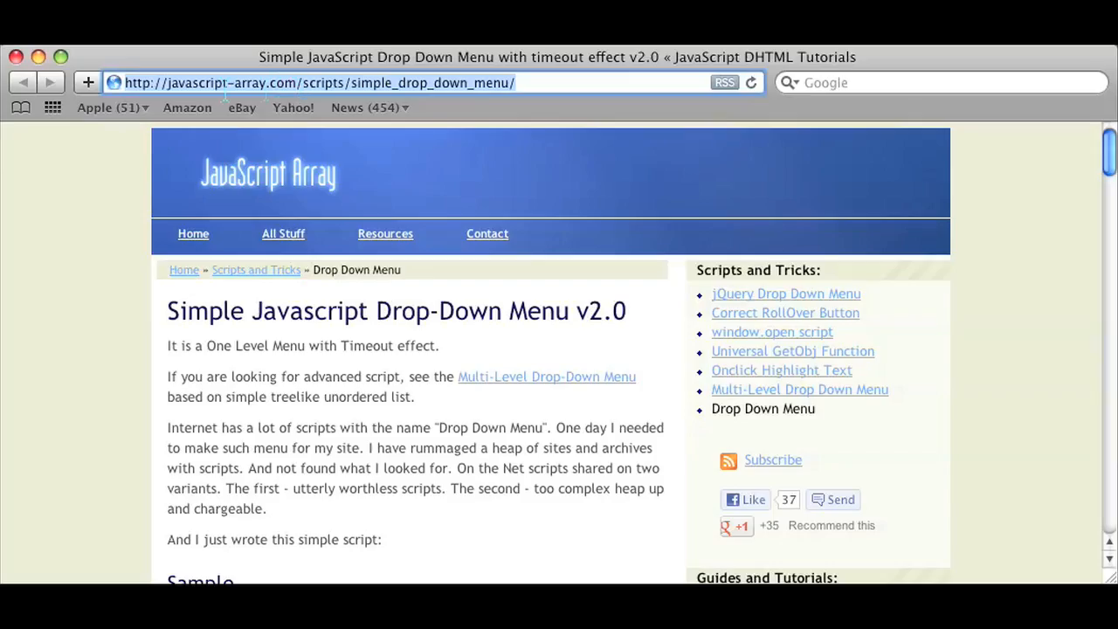
mouse_move(315, 83)
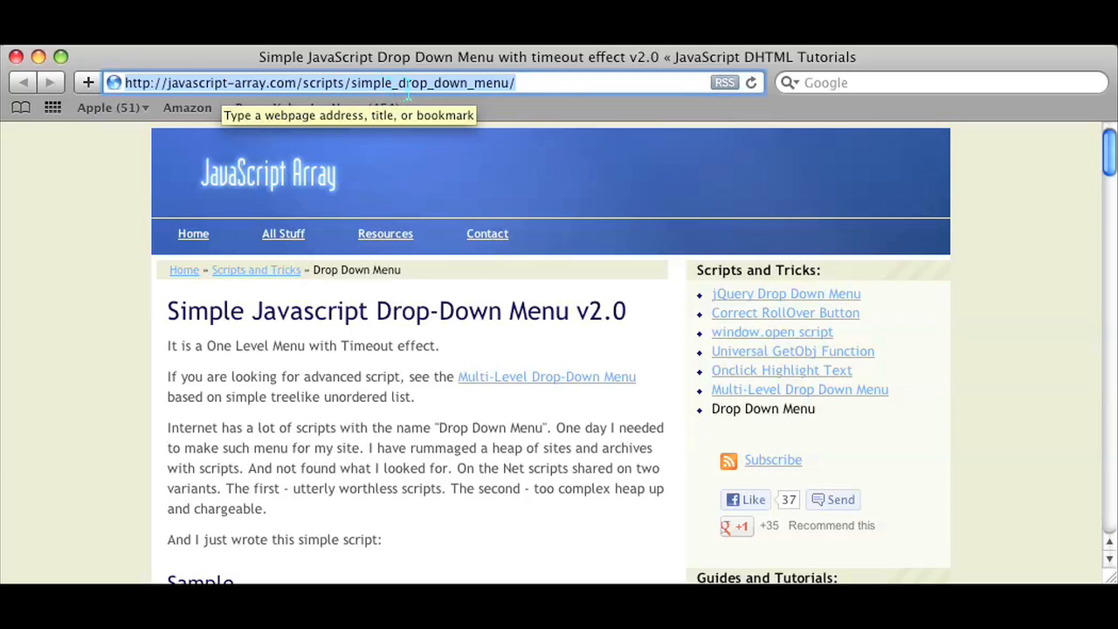
mouse_move(384, 262)
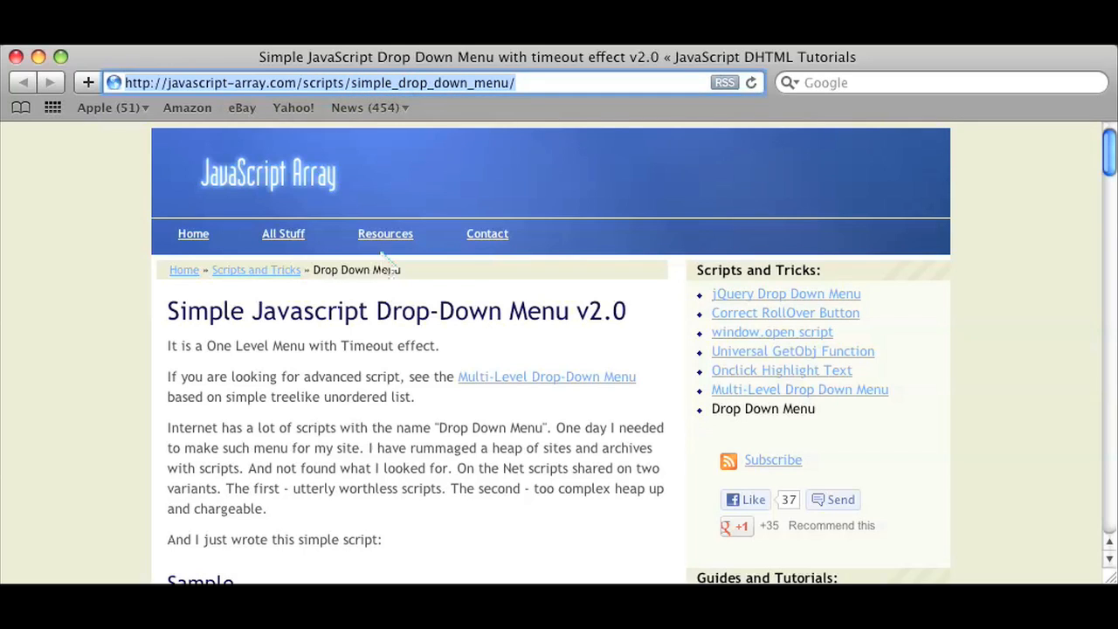
mouse_move(367, 371)
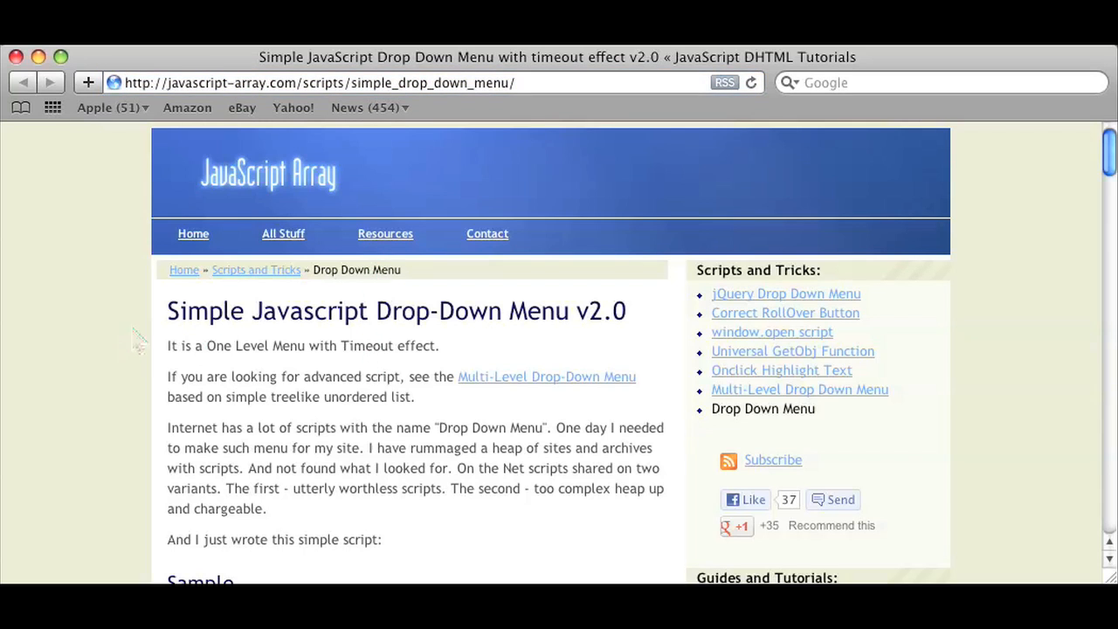
Step: Scroll to the ul id="sddm" markup with Home and Download submenus, reaching the CSS Code heading
scroll("down", 3)
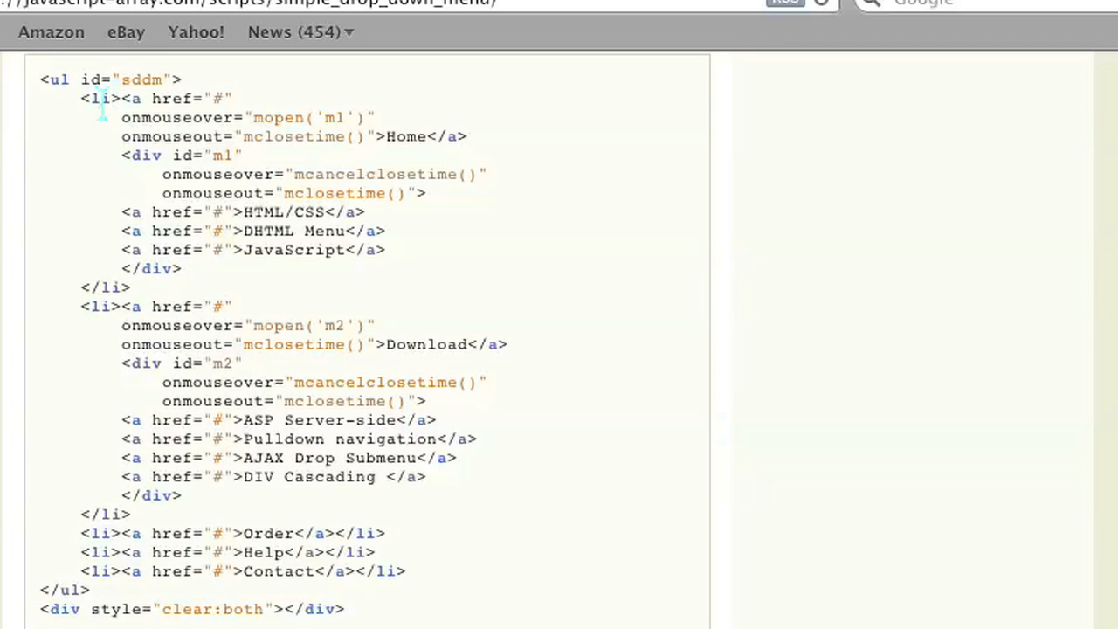
left_click_drag(96, 98, 227, 213)
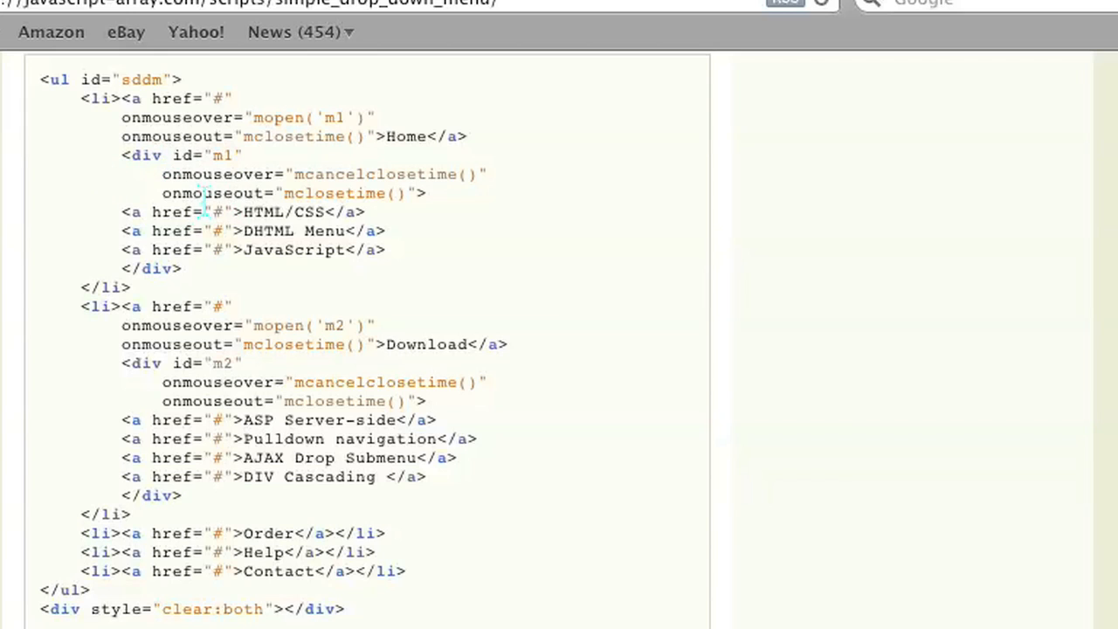
mouse_move(280, 166)
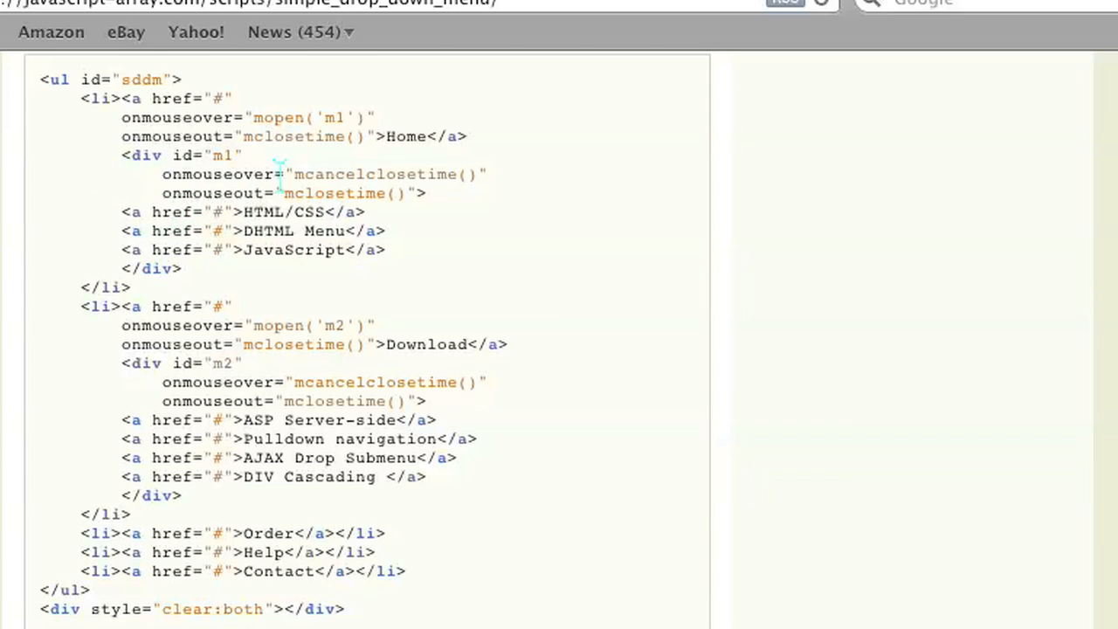
scroll("down", 3)
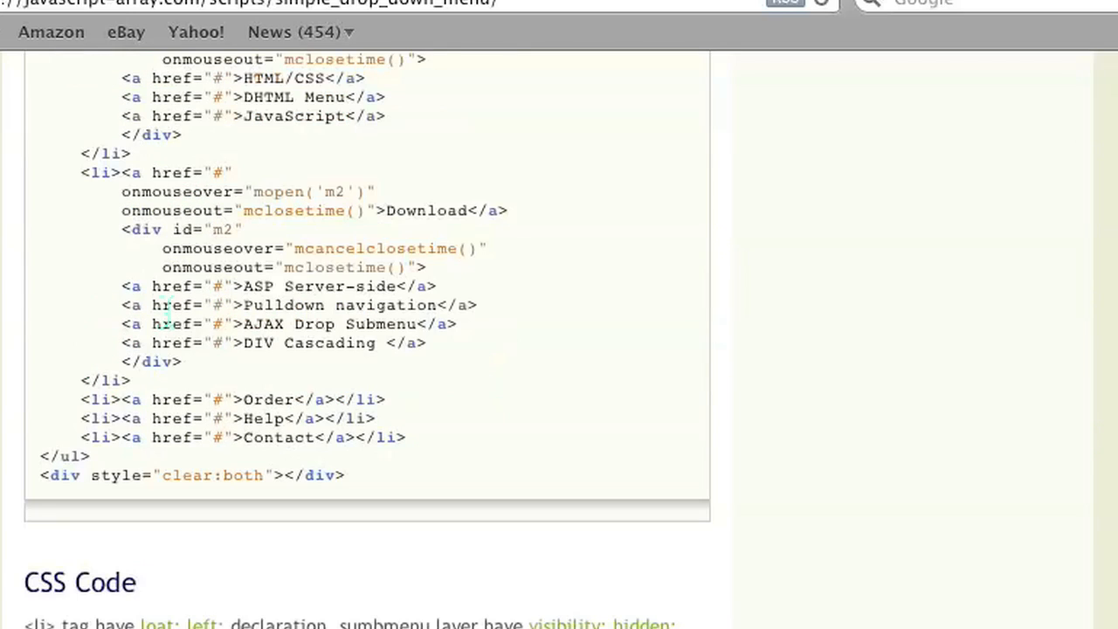
Step: Scroll past the CSS rules to the JavaScript with timeout variables and the mopen function
scroll("down", 3)
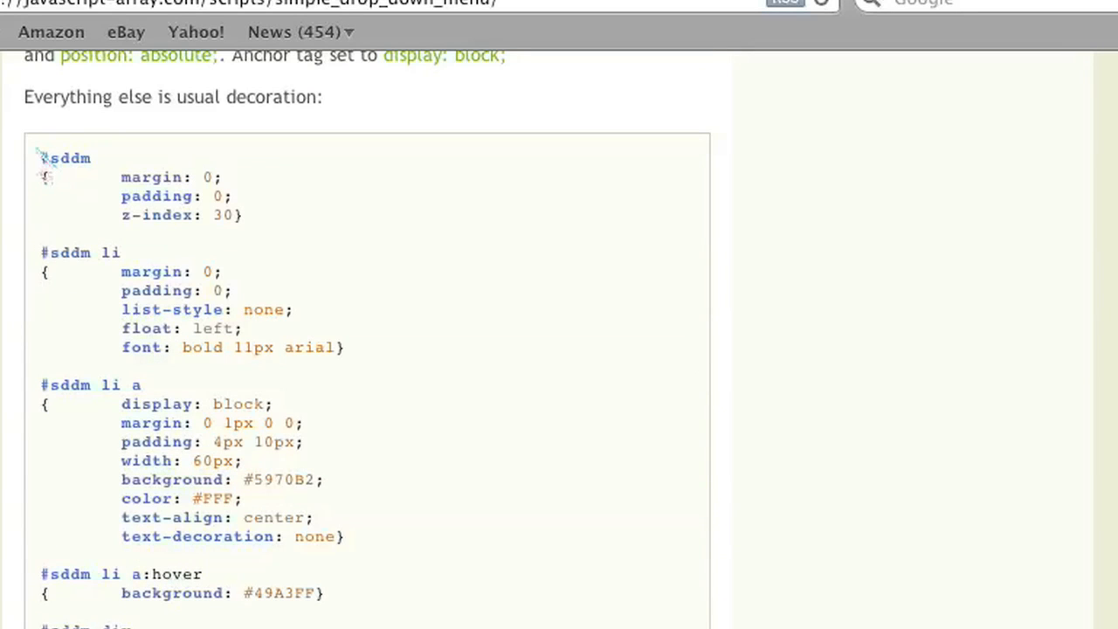
scroll("down", 3)
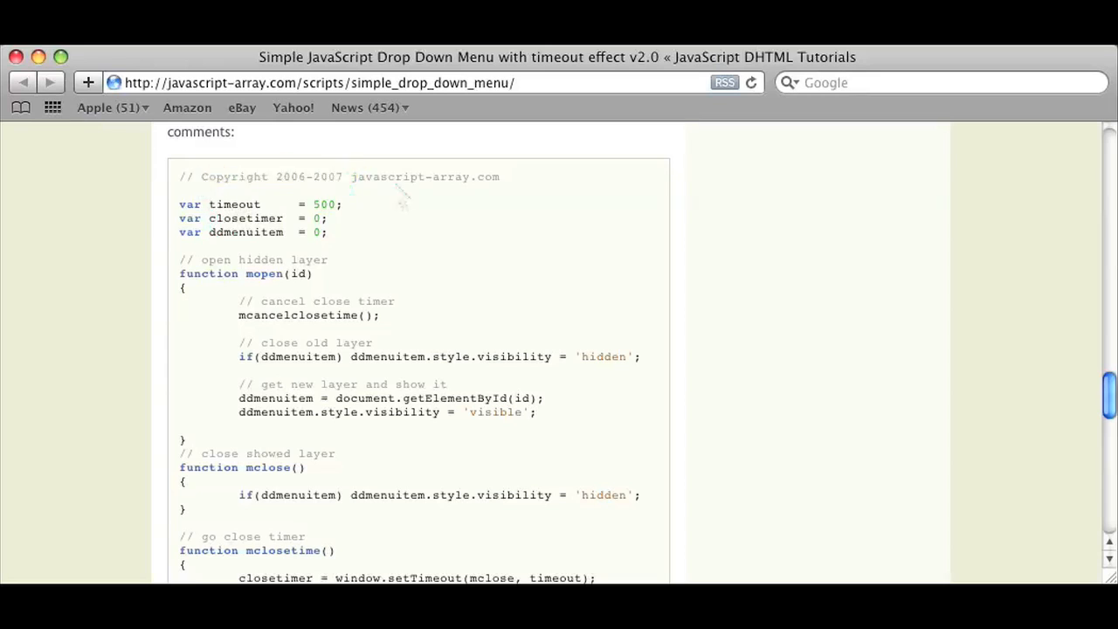
mouse_move(388, 218)
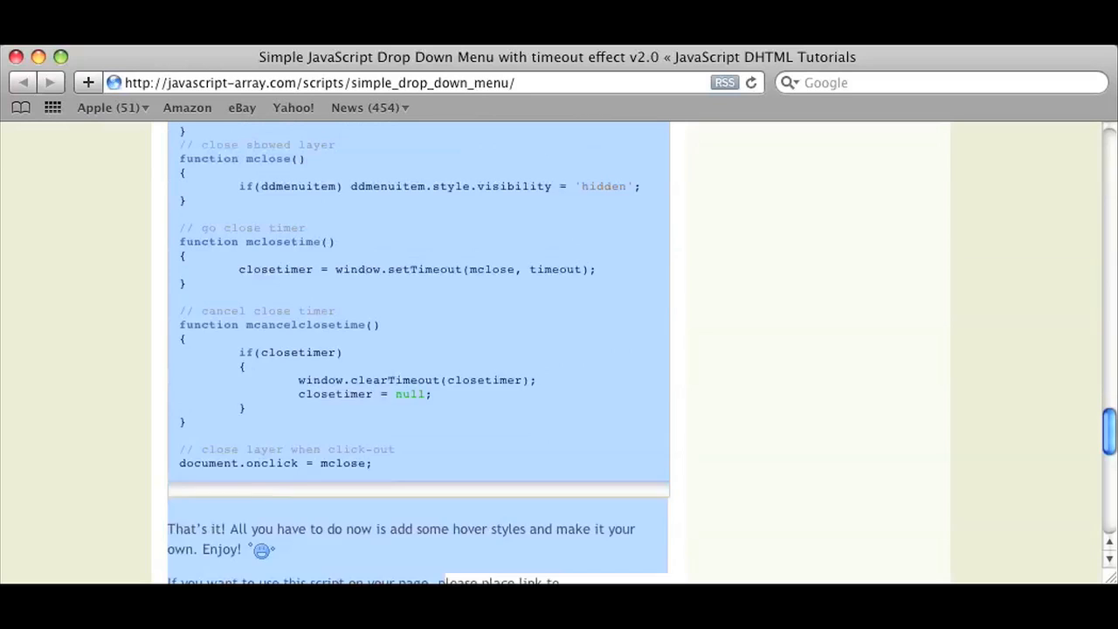
Step: Reach the JavaScript's closing onclick line, then scroll back up to the sddm HTML markup
scroll("down", 3)
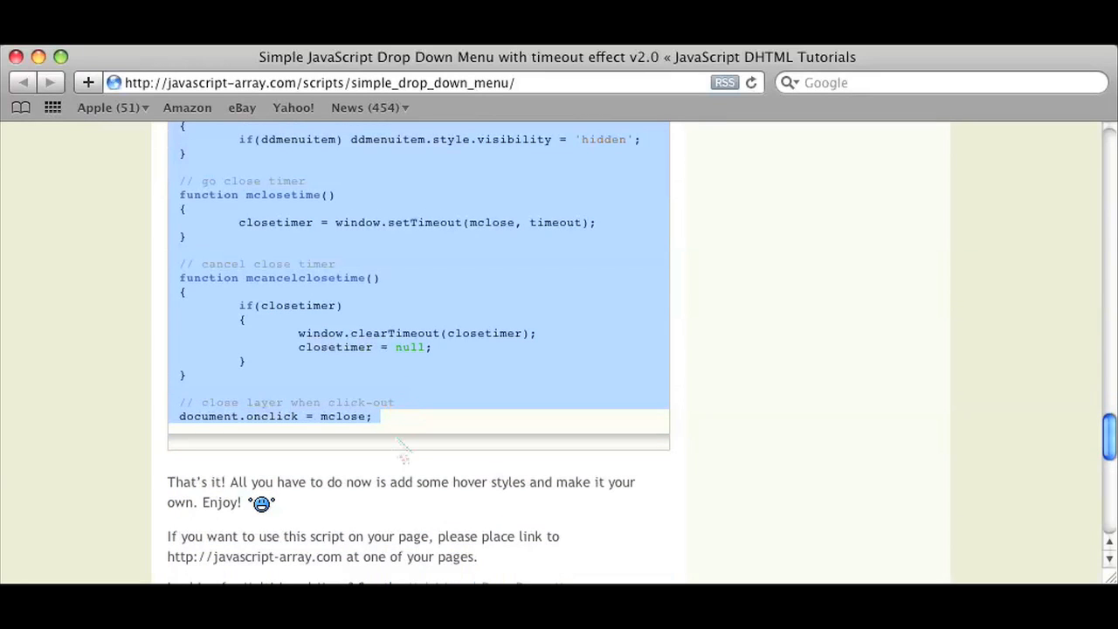
mouse_move(399, 458)
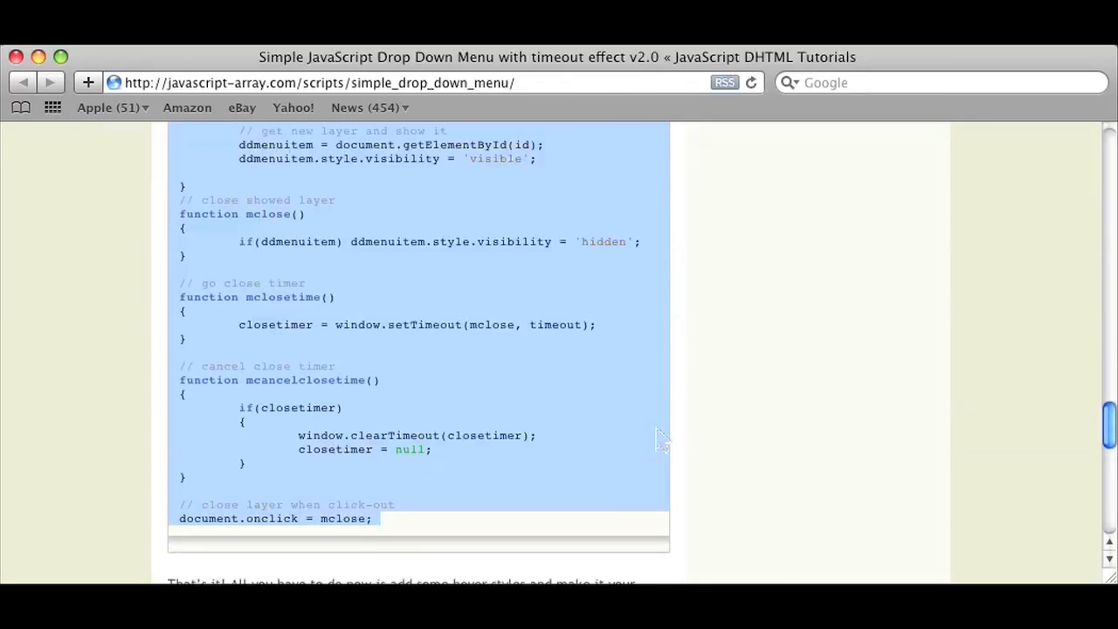
scroll("up", 3)
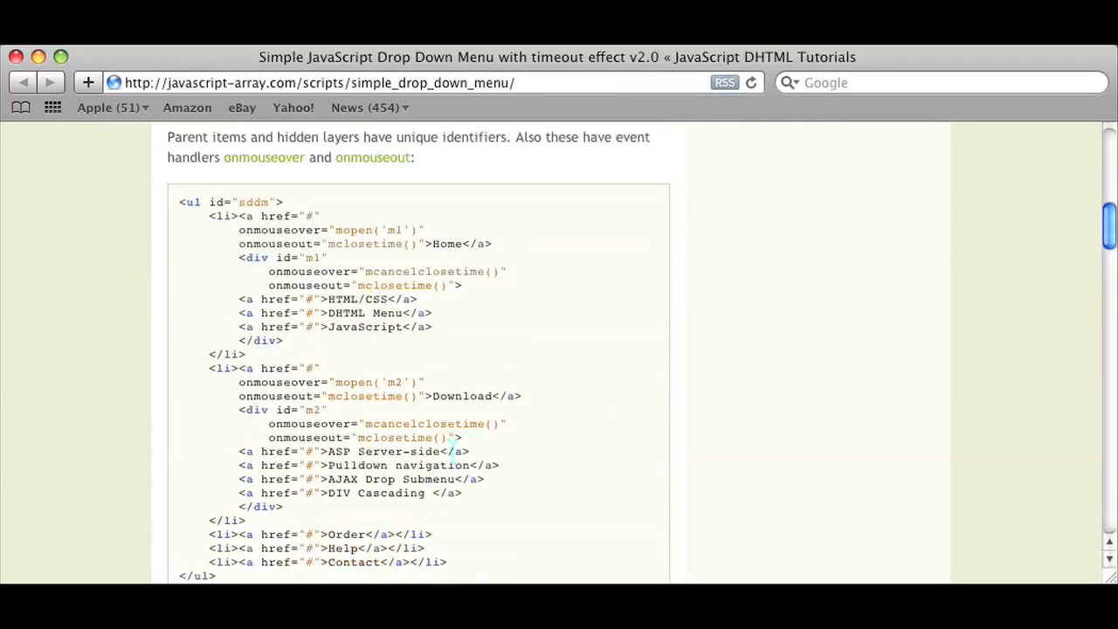